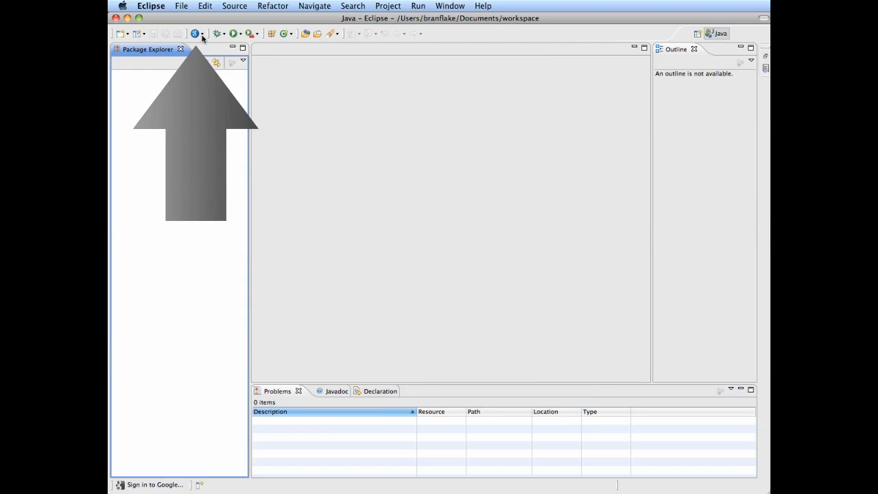
Start a New Web Application Project from the Google plugin toolbar dropdown.
click(197, 33)
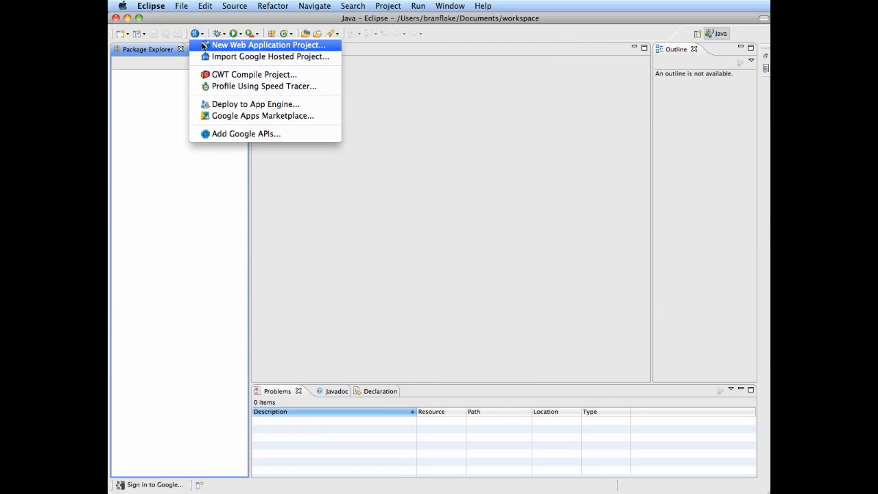
click(269, 44)
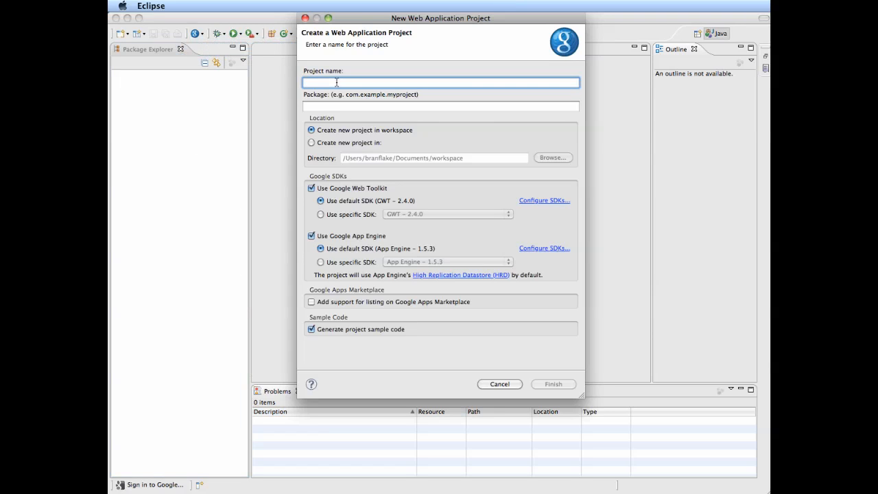
Enter project name MySandbox and package org.gonevertical.sandbox in the wizard.
text(My)
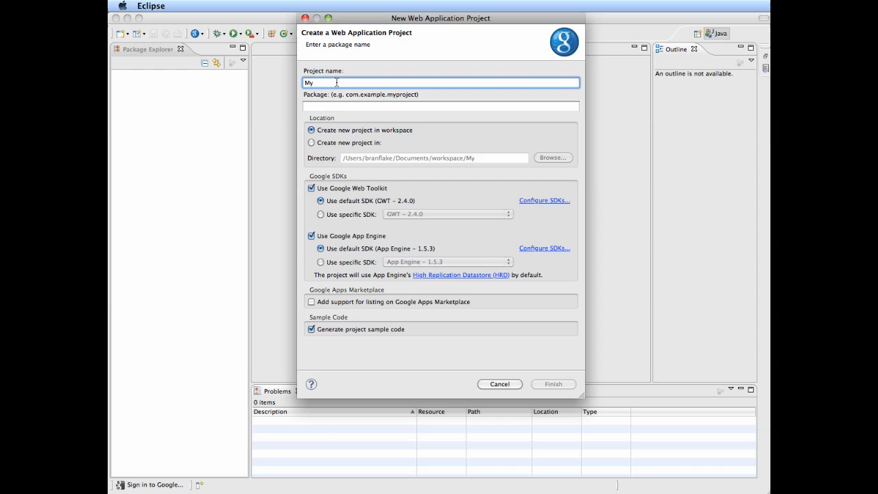
text(Sandbox)
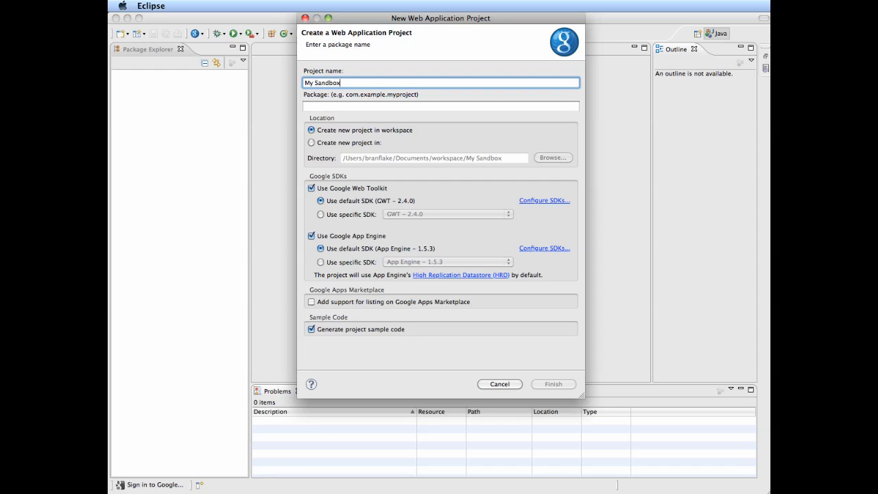
click(439, 105)
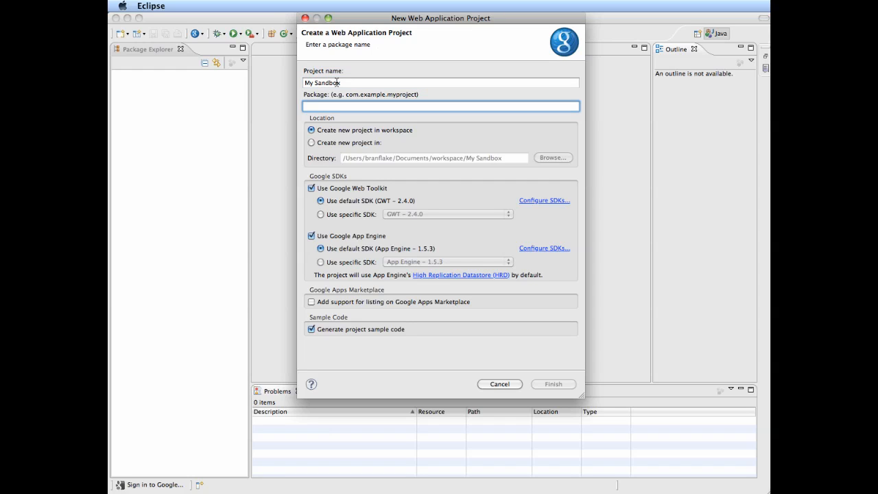
text(org.)
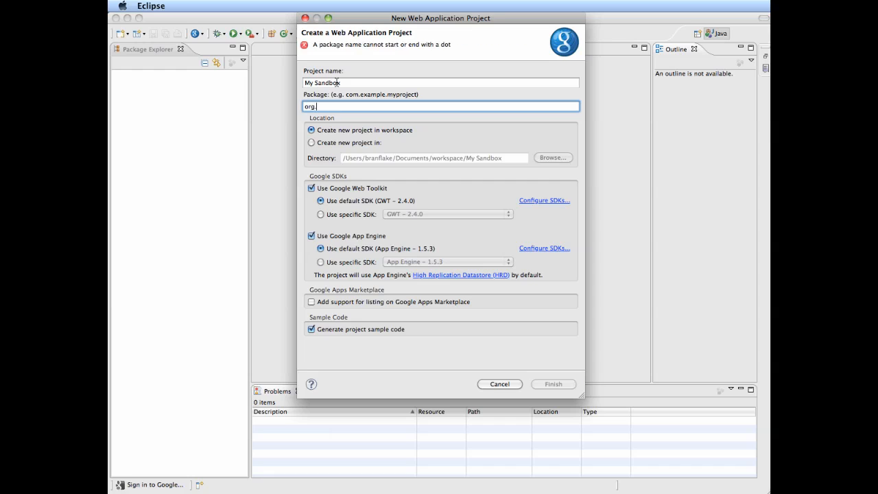
text(gonever)
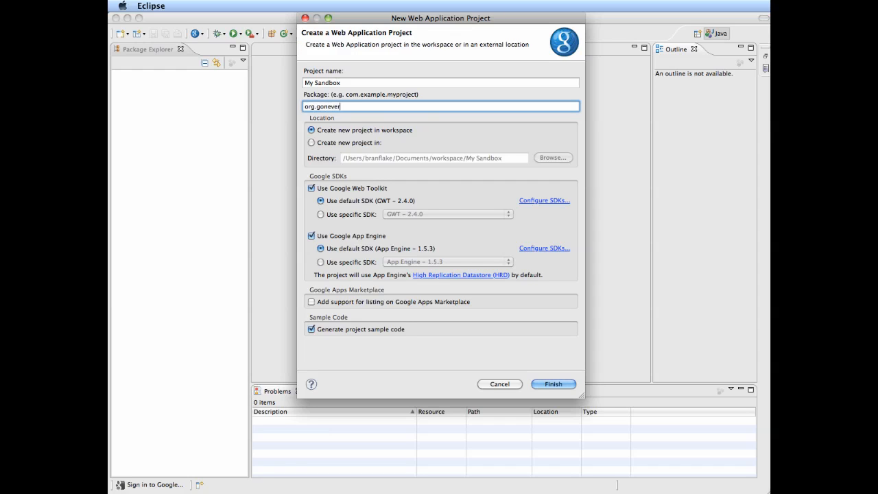
text(vertical.sa)
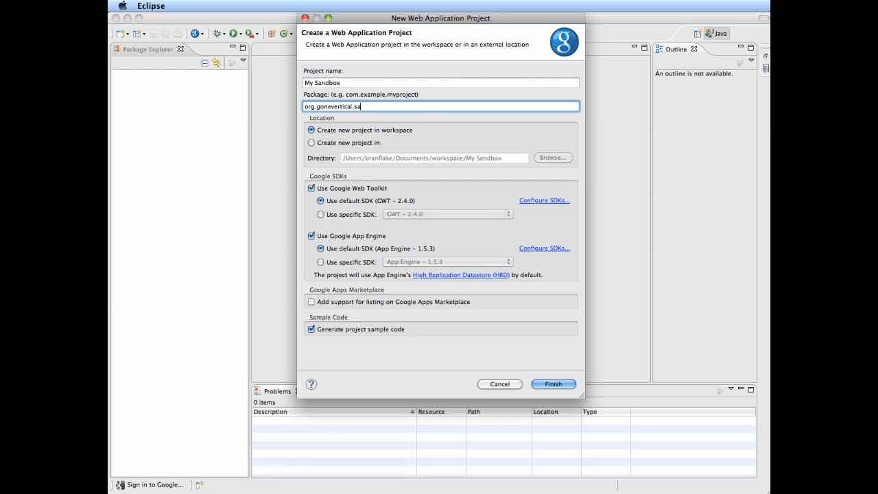
text(ndbox)
click(441, 82)
text(M)
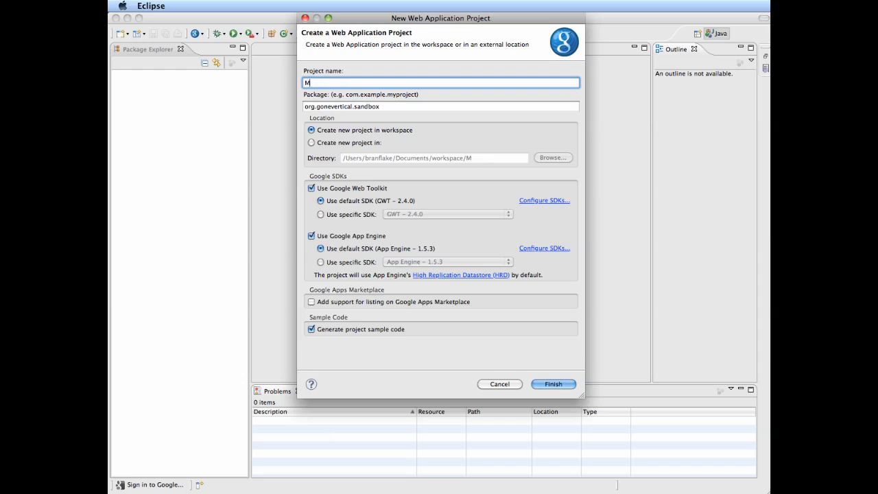
text(ySandbox)
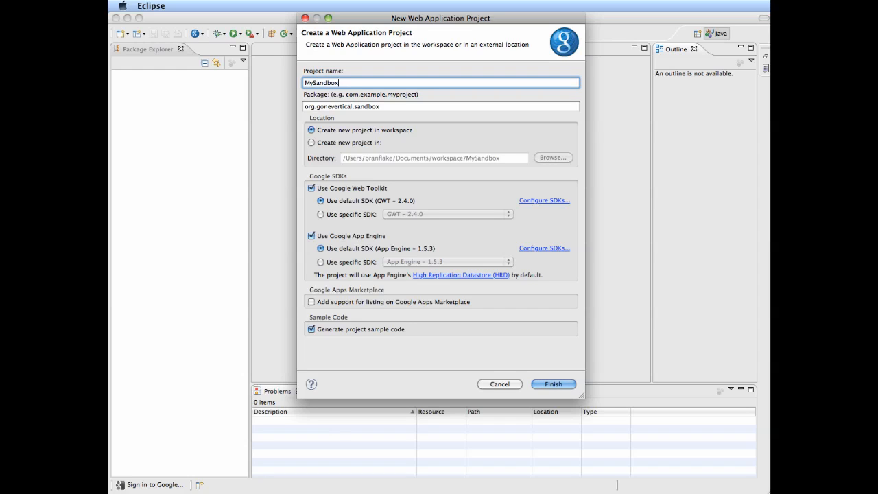
mouse_move(491, 324)
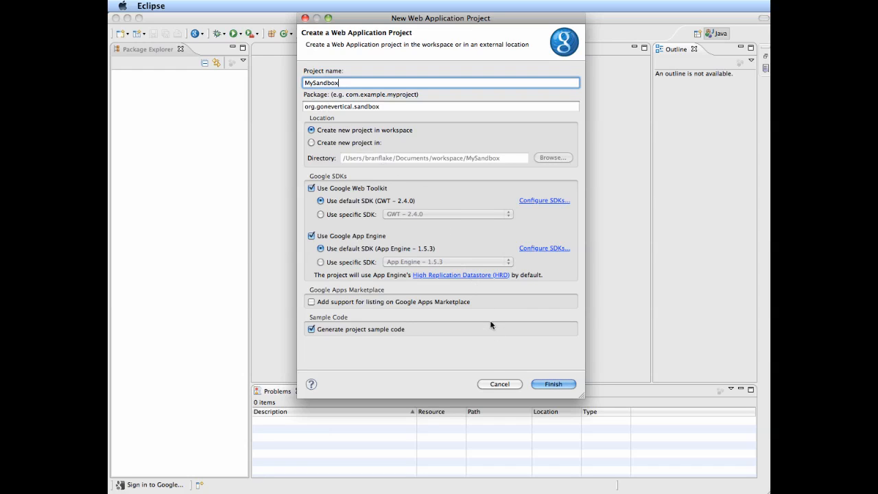
mouse_move(337, 254)
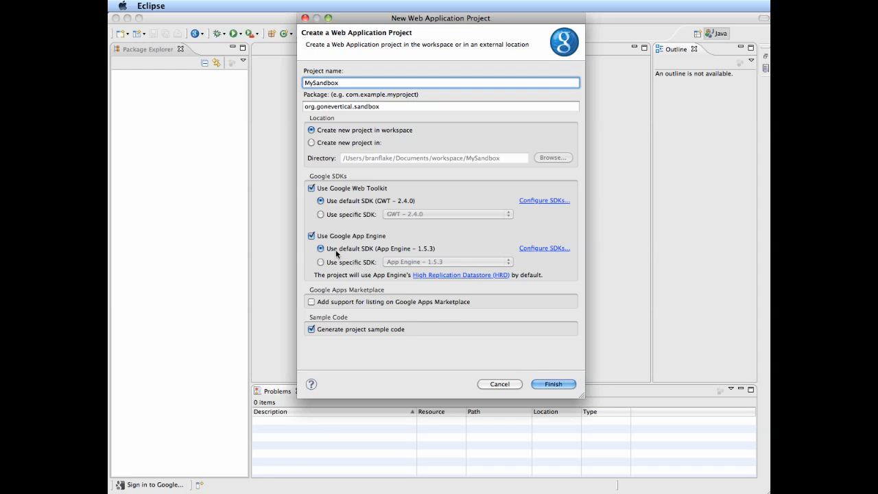
Toggle App Engine and GWT support off and back on, leave both checked, and finish the wizard.
click(311, 236)
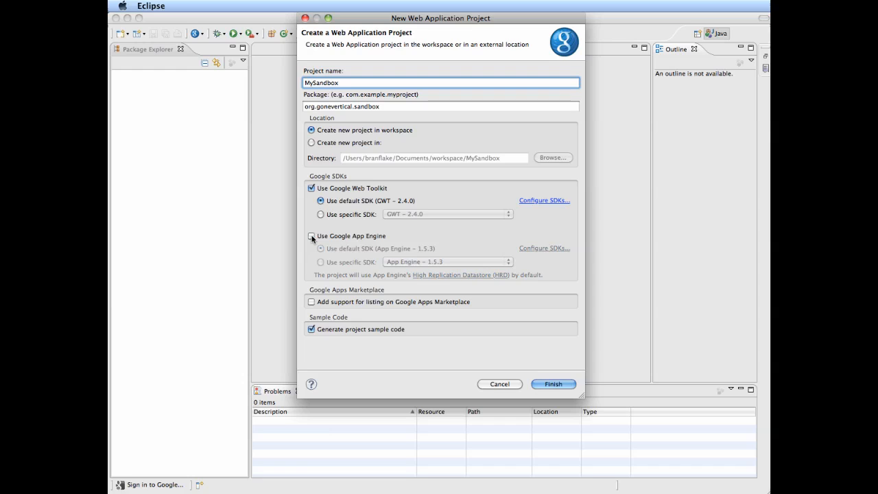
click(311, 236)
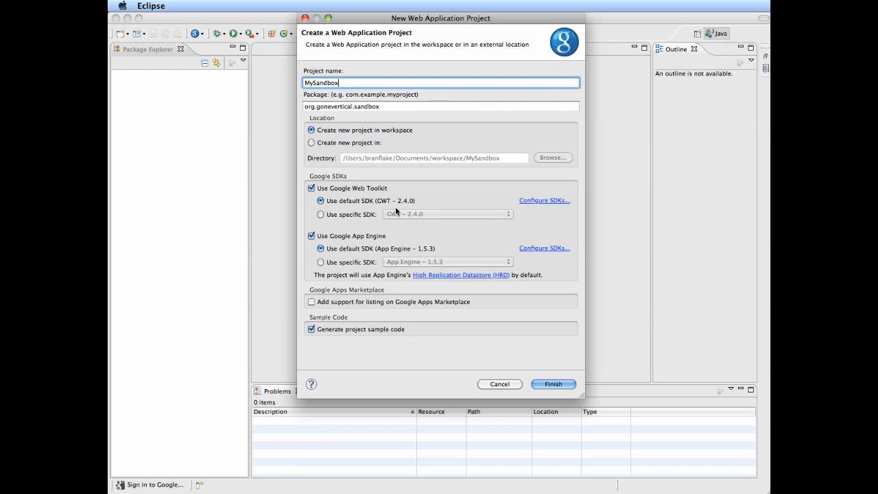
click(311, 188)
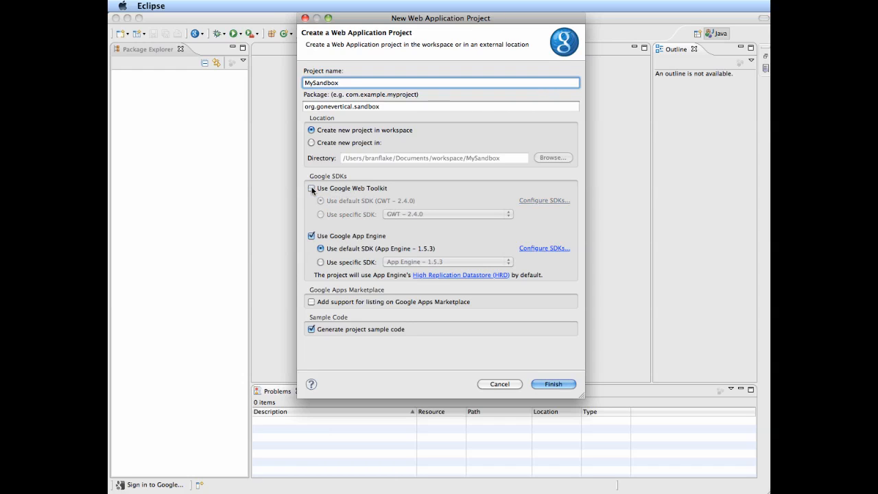
click(311, 188)
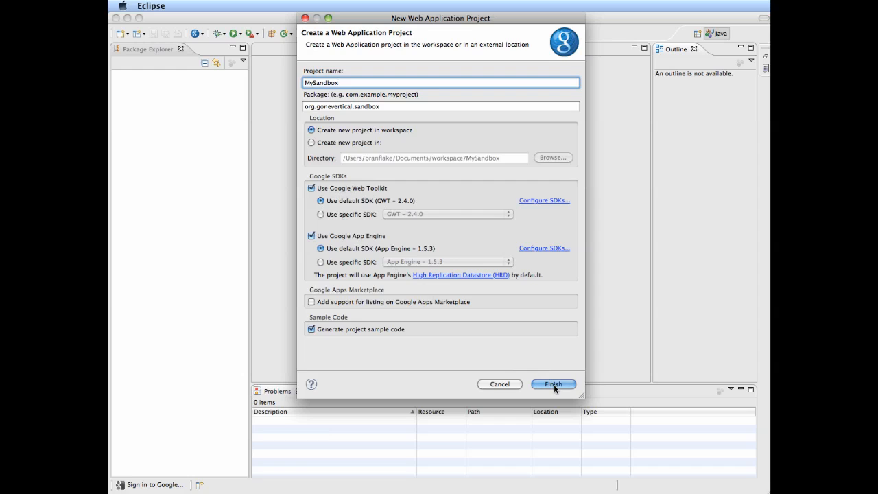
click(553, 384)
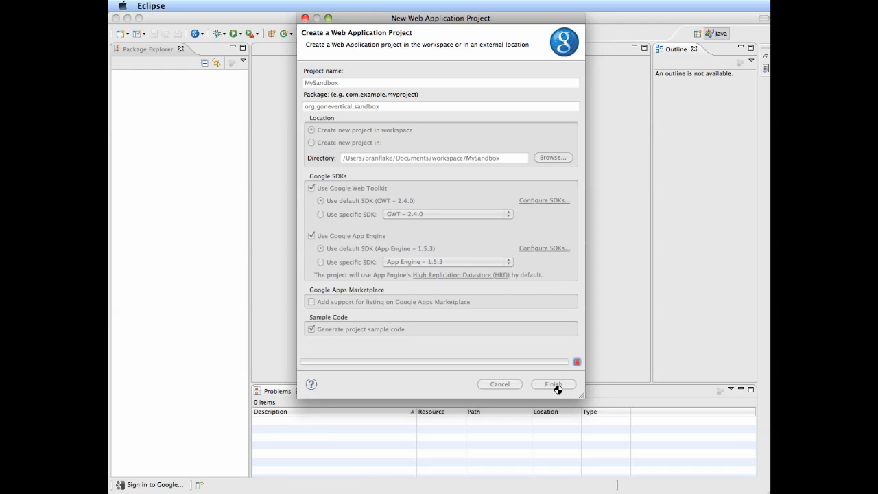
Wait for project generation until MySandbox appears in the Package Explorer.
click(552, 384)
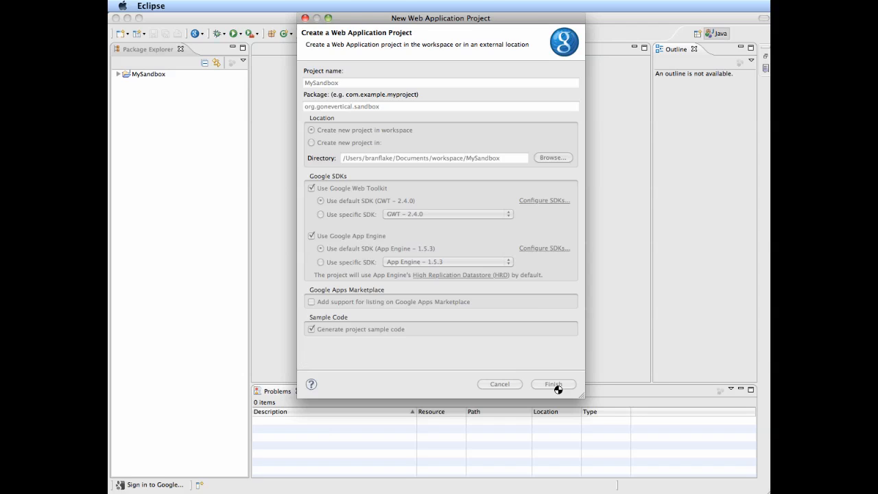
click(553, 384)
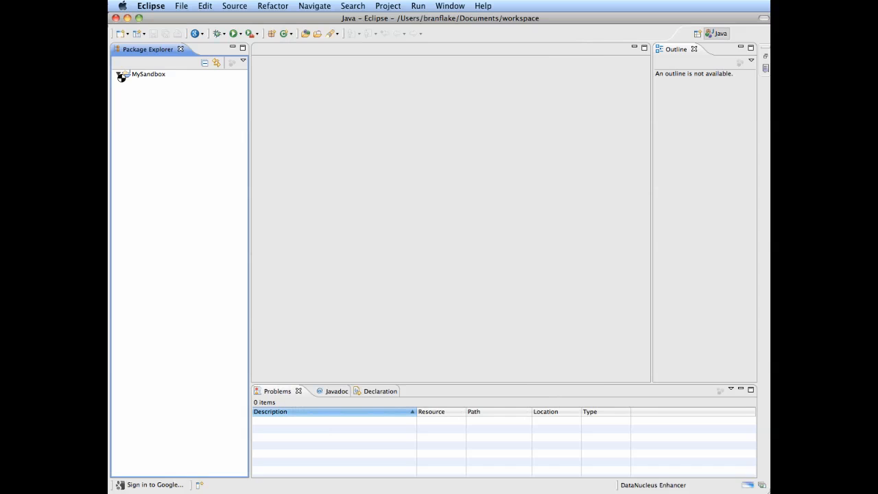
Expand the src client, server and shared packages to show GreetingService, MySandbox, GreetingServiceImpl and FieldVerifier.
click(118, 75)
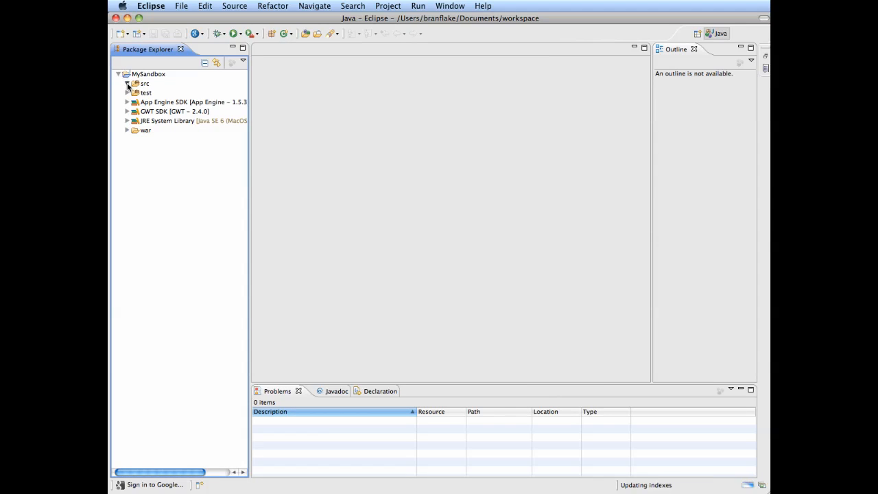
click(126, 84)
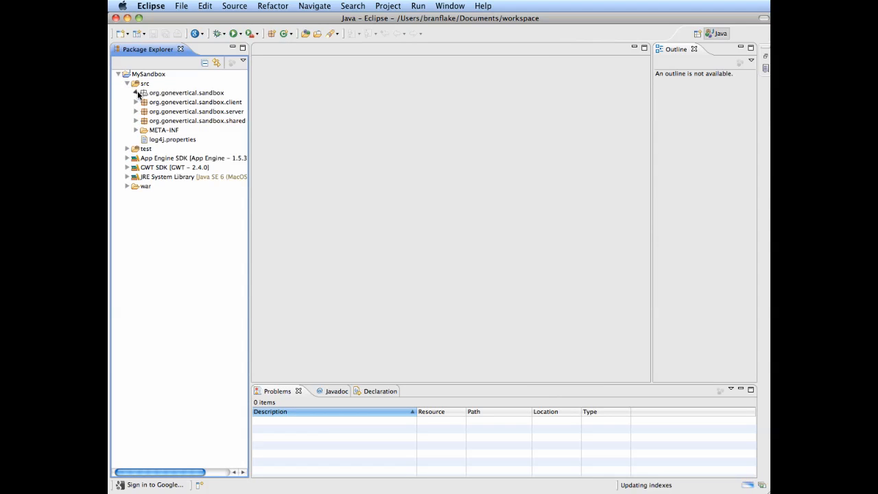
click(136, 93)
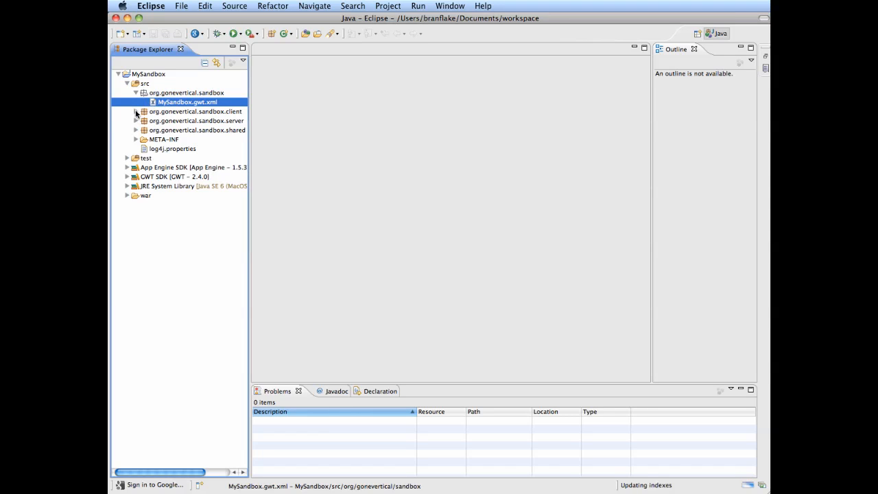
click(135, 112)
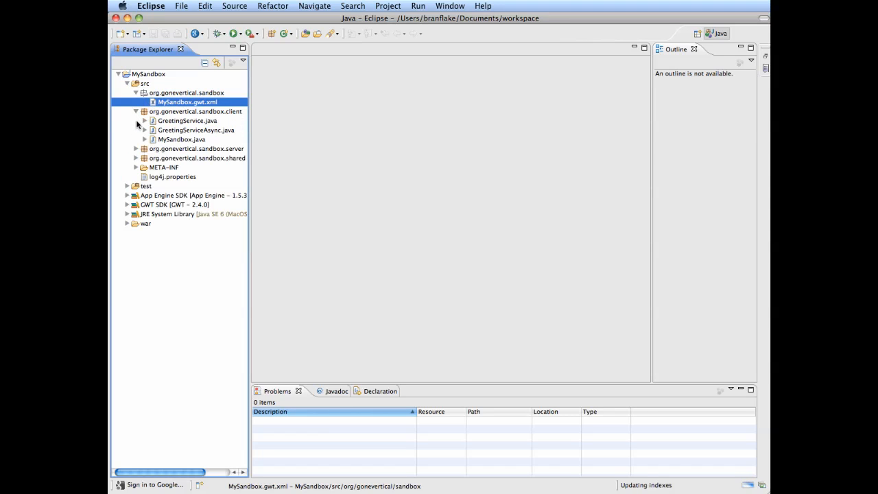
click(187, 120)
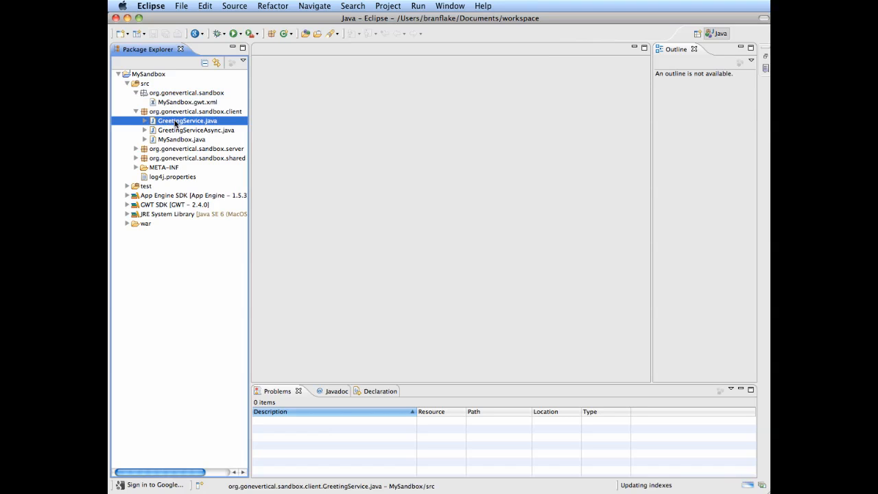
click(196, 129)
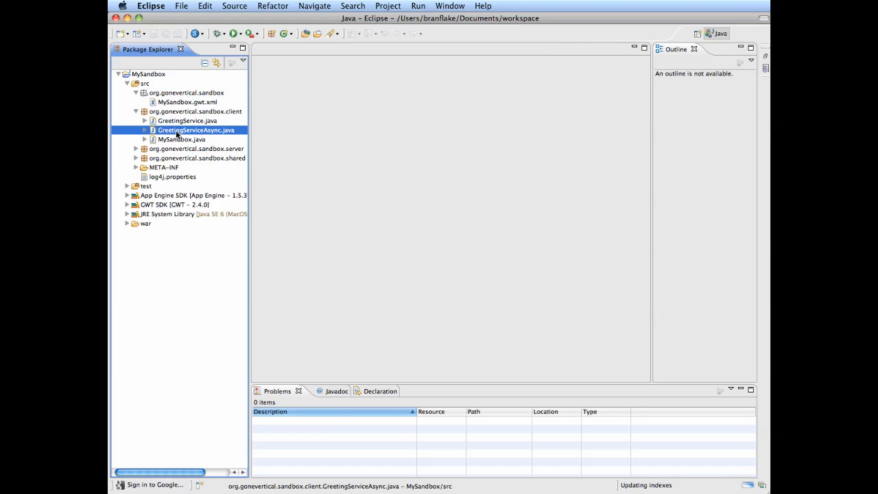
click(181, 140)
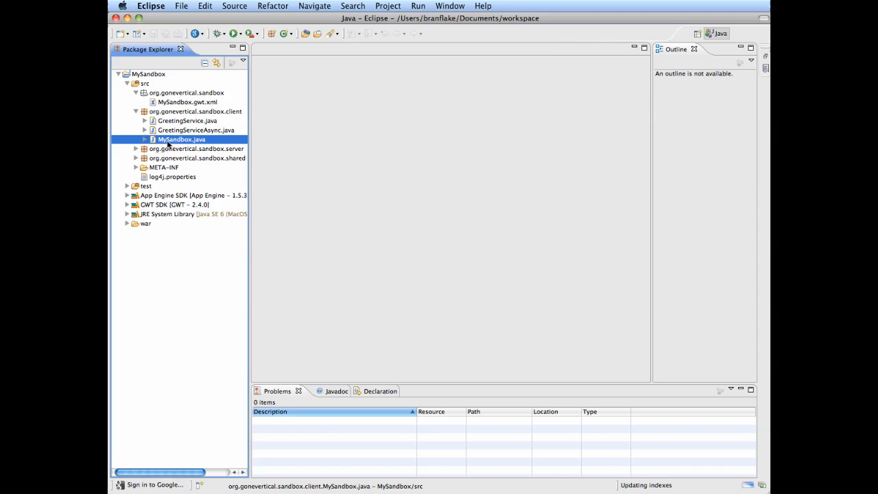
click(137, 148)
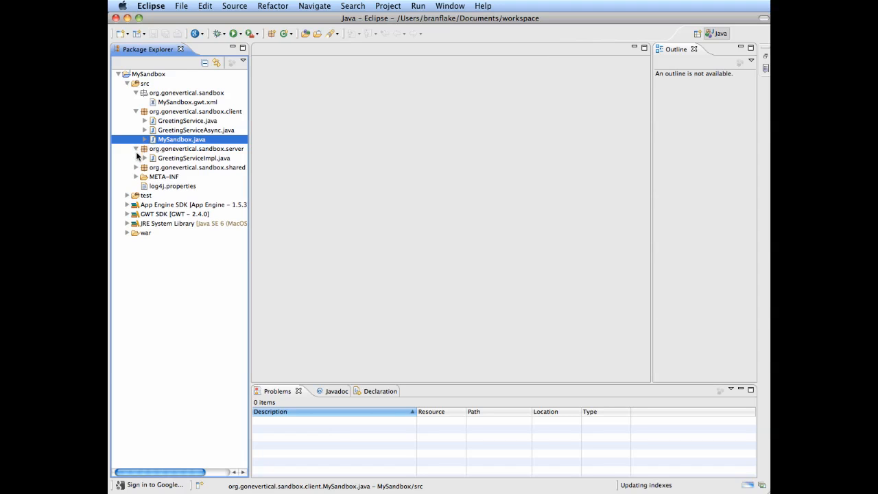
click(136, 167)
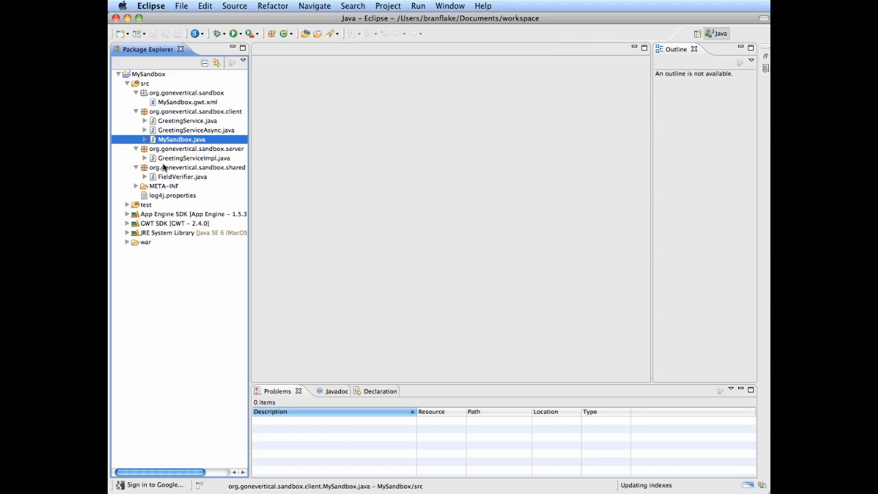
click(193, 158)
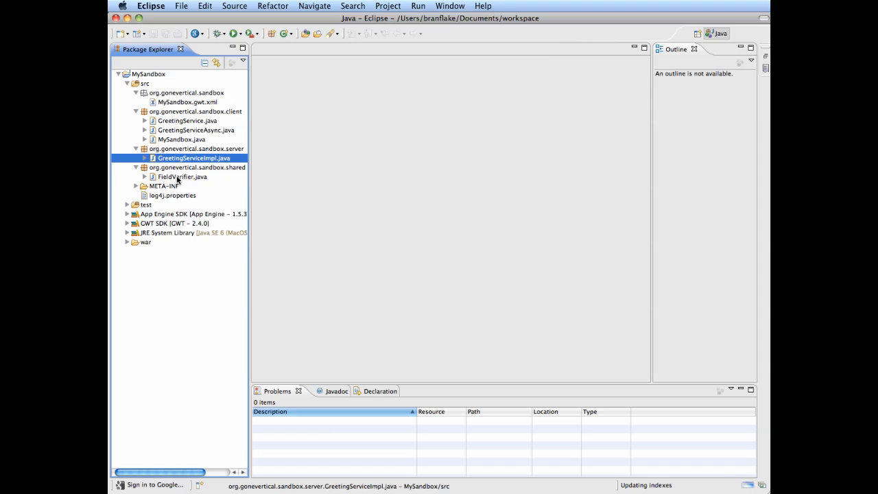
click(182, 175)
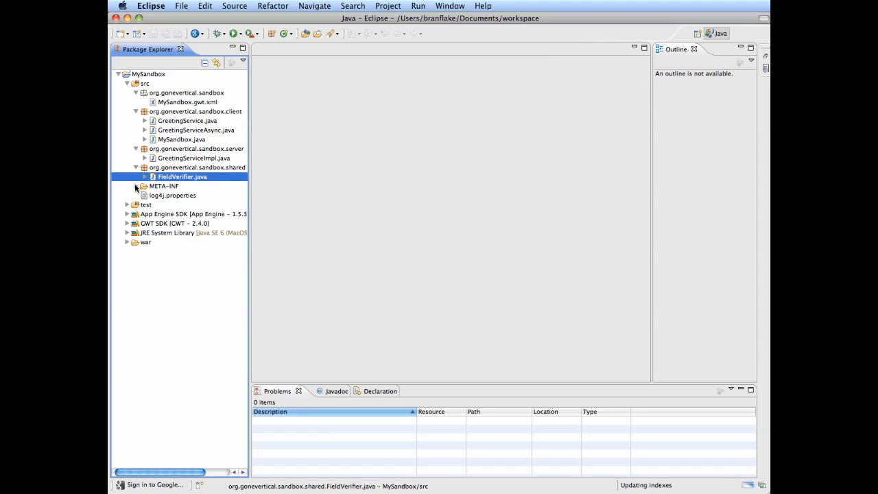
Expand META-INF, test, war, WEB-INF and lib to show appengine-web.xml and web.xml, then view MySandbox.java.
click(137, 187)
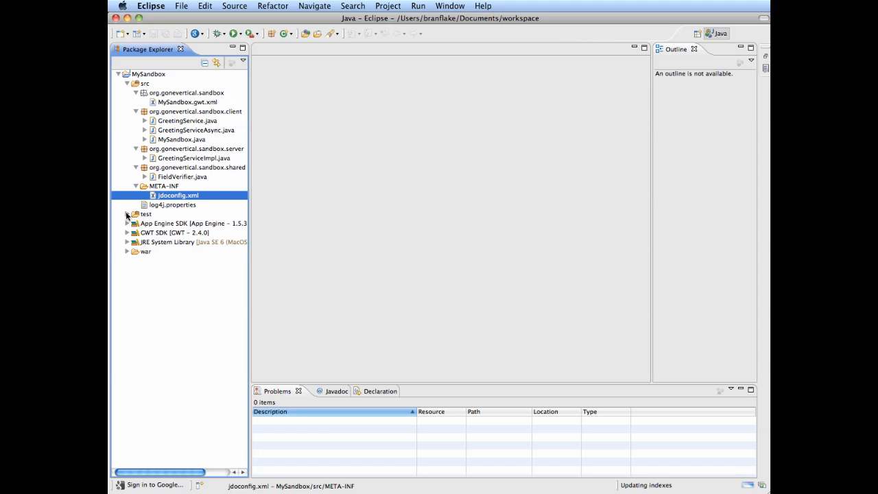
click(126, 214)
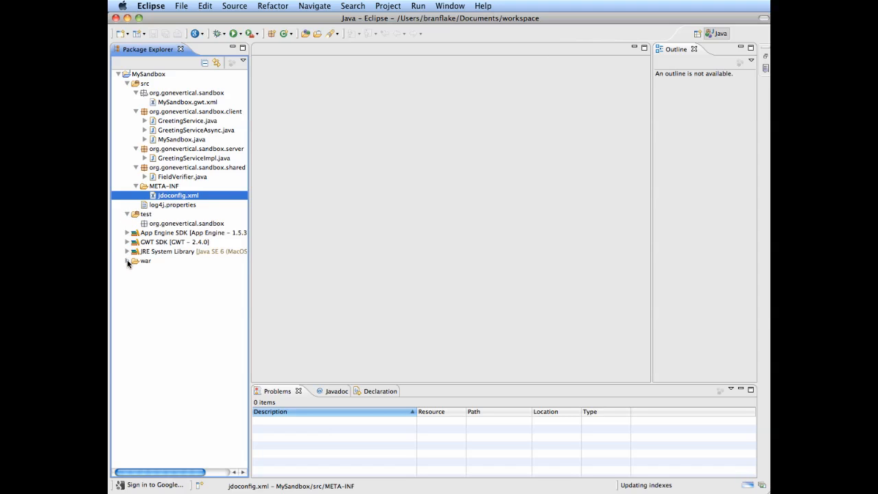
click(126, 260)
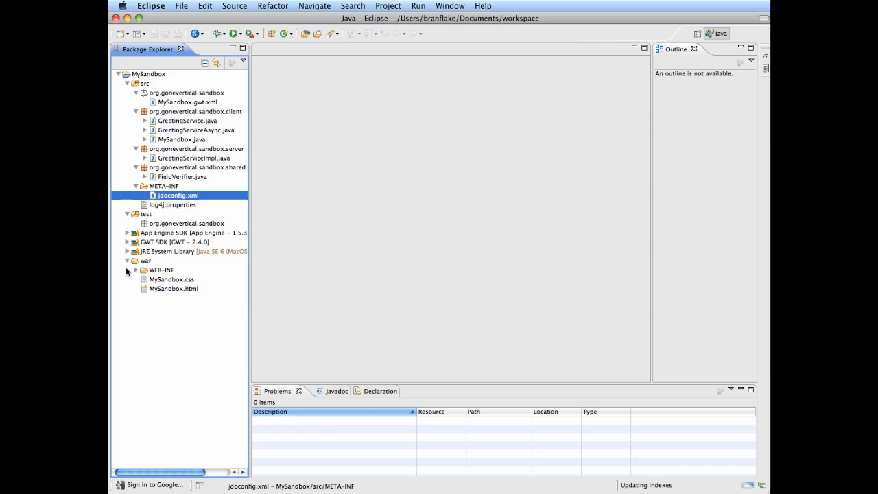
click(137, 269)
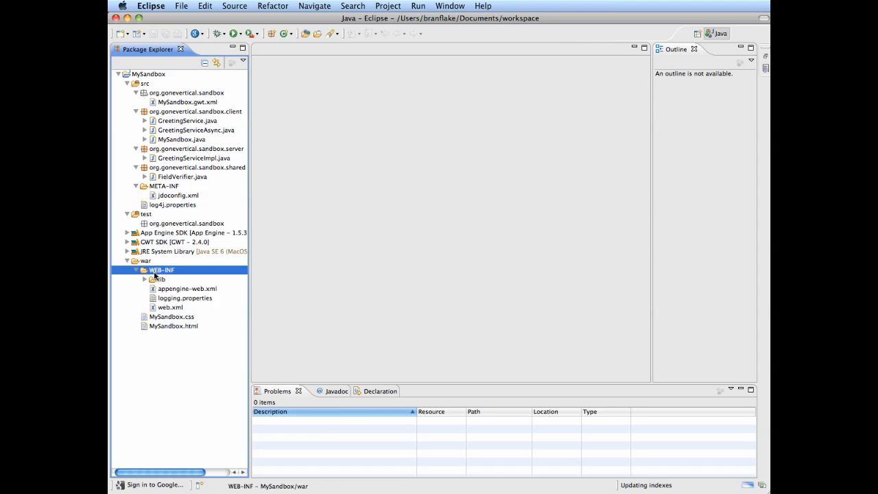
click(144, 280)
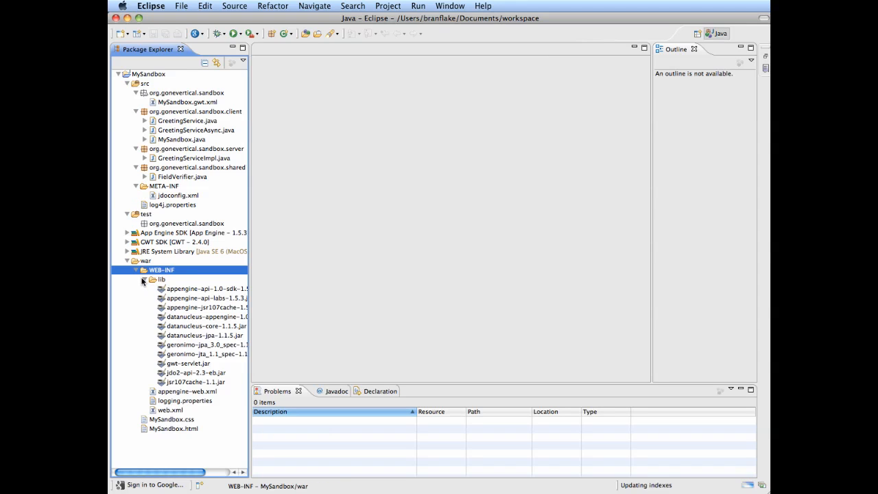
click(143, 280)
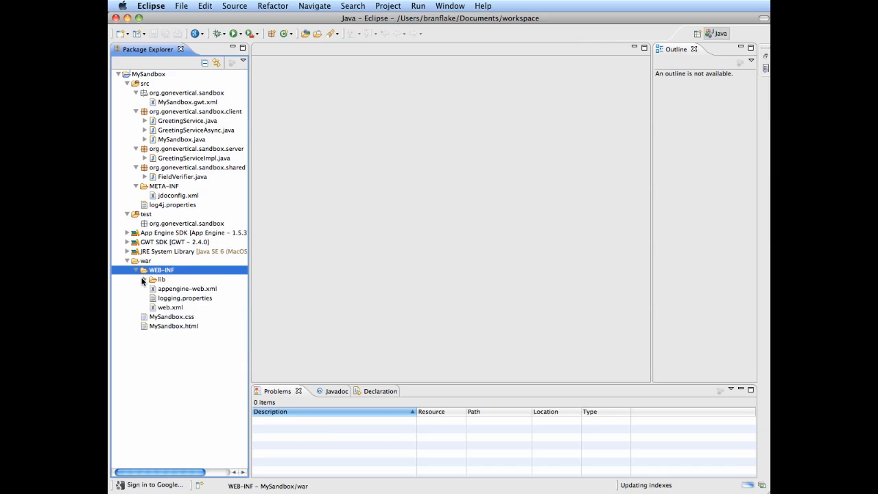
click(187, 288)
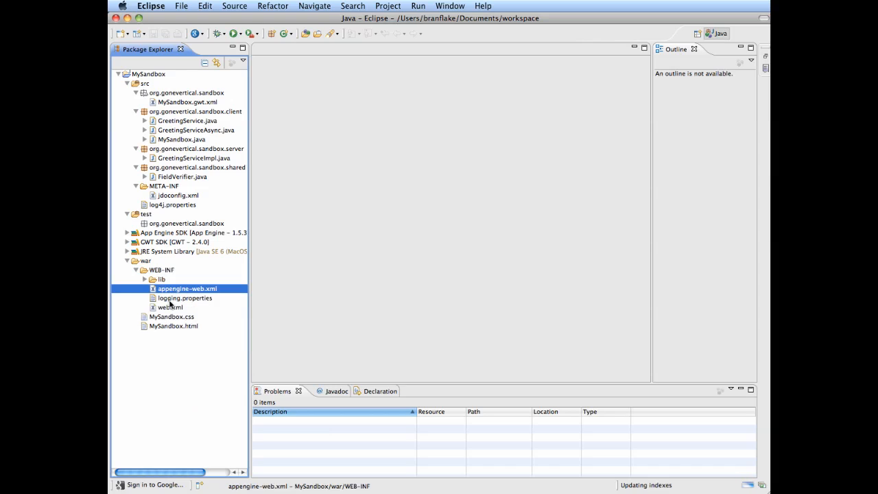
click(170, 307)
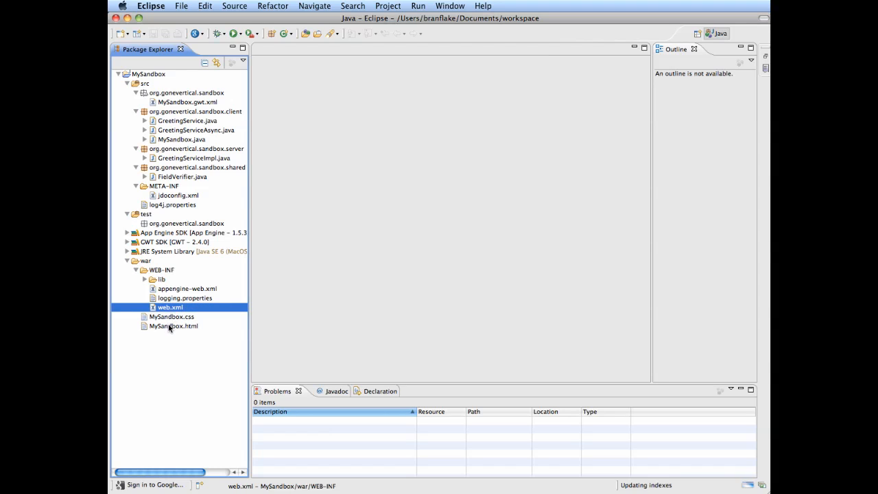
click(450, 5)
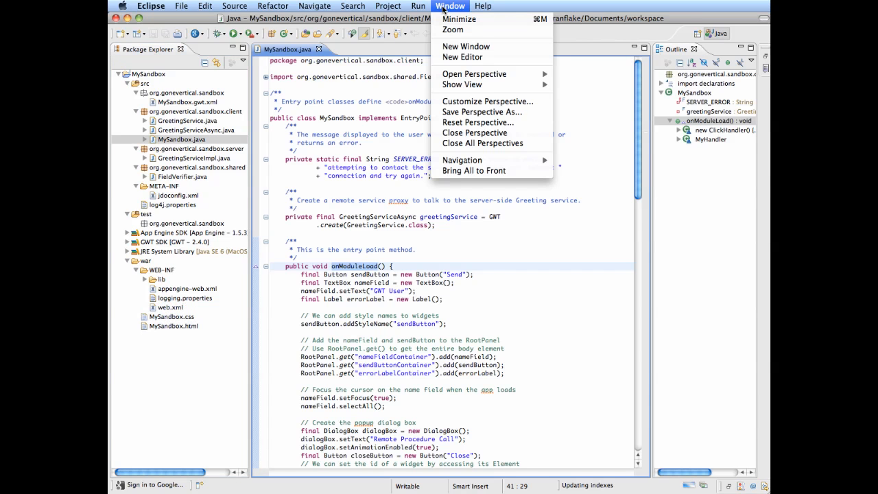
Reach the Java > Code Style > Formatter page in workspace Preferences by filtering on 'format'.
click(151, 6)
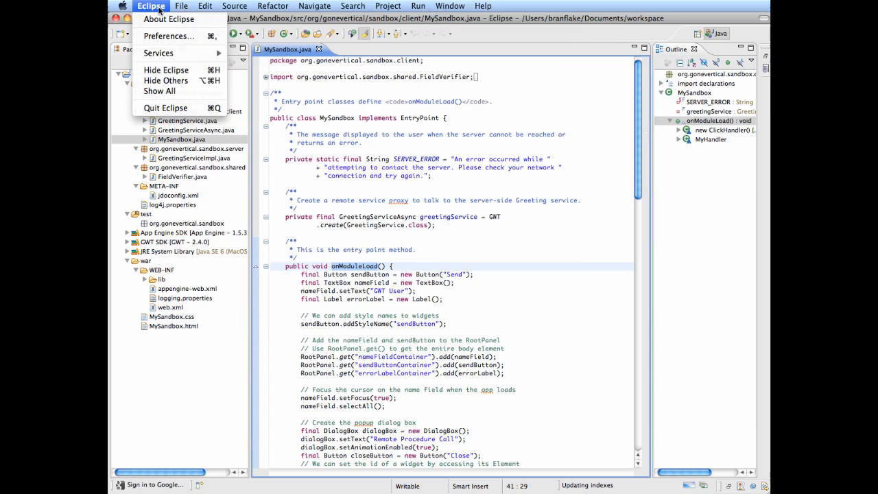
click(169, 36)
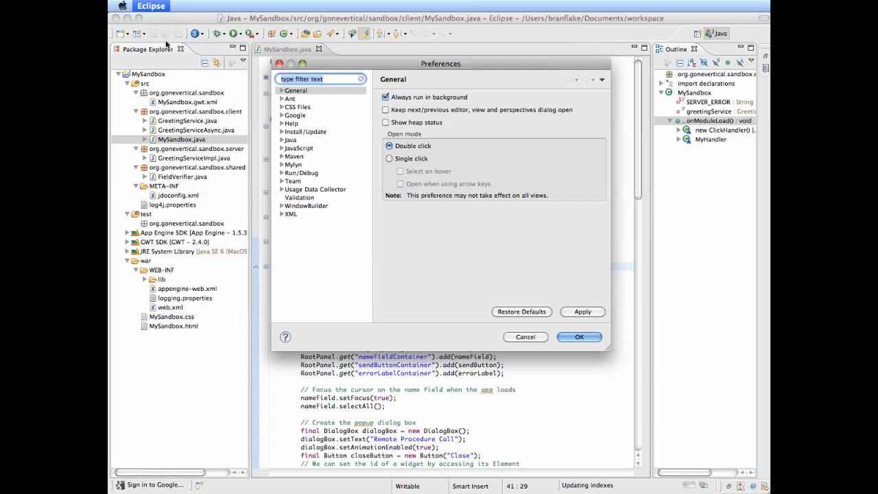
mouse_move(304, 116)
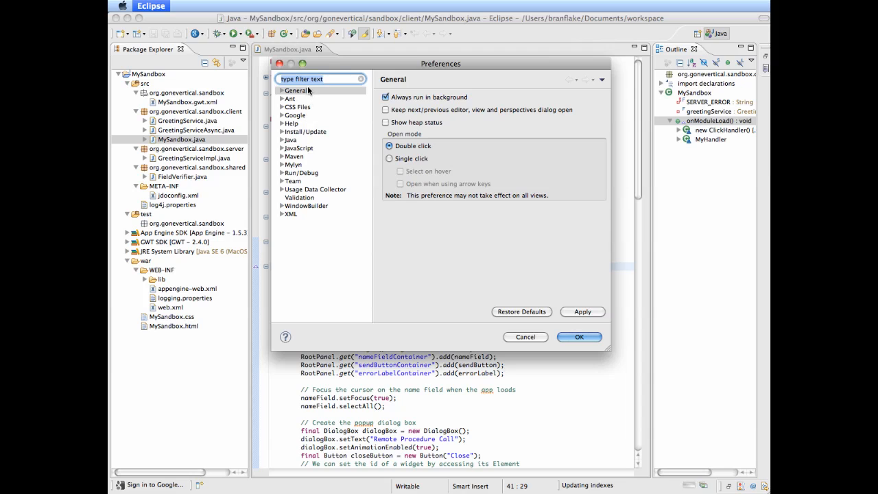
text(format)
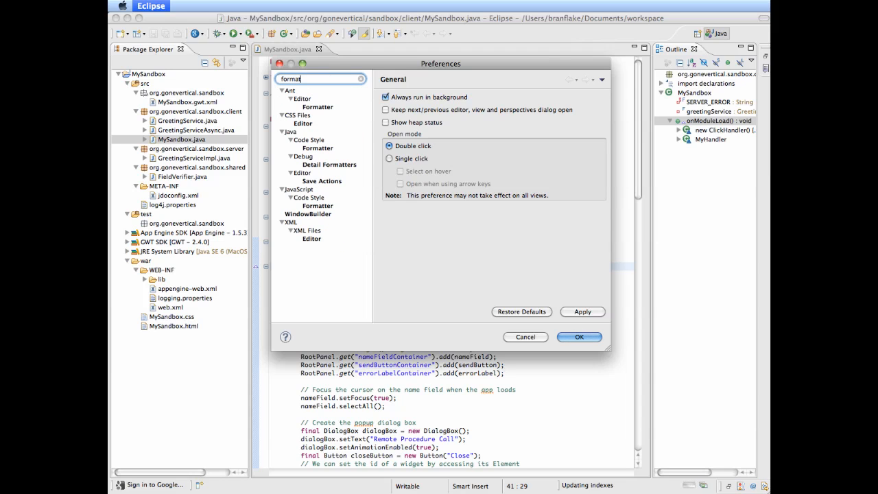
click(291, 131)
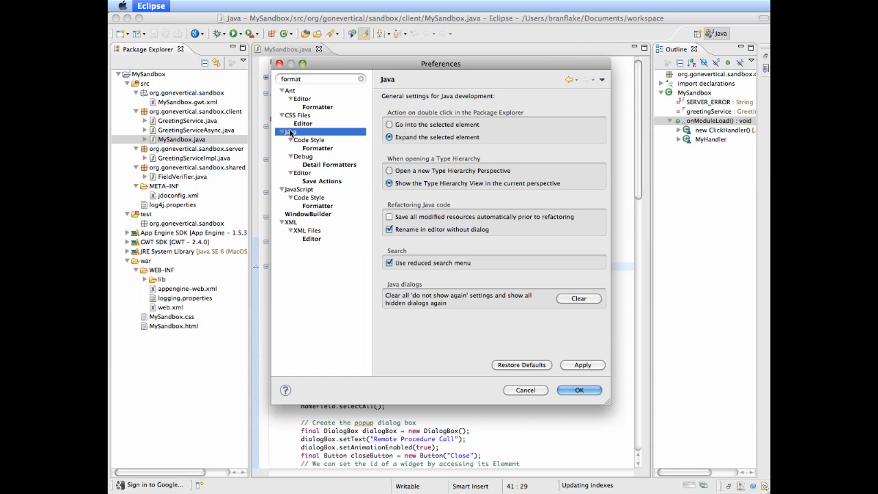
mouse_move(290, 136)
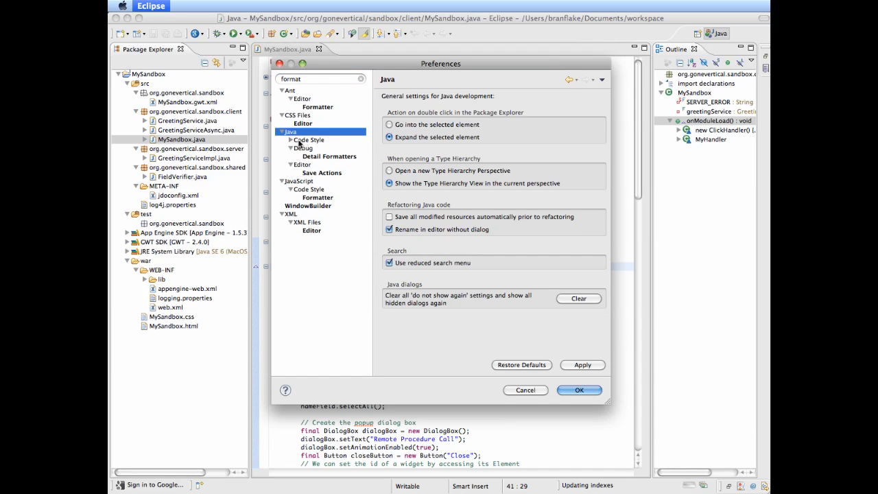
click(290, 140)
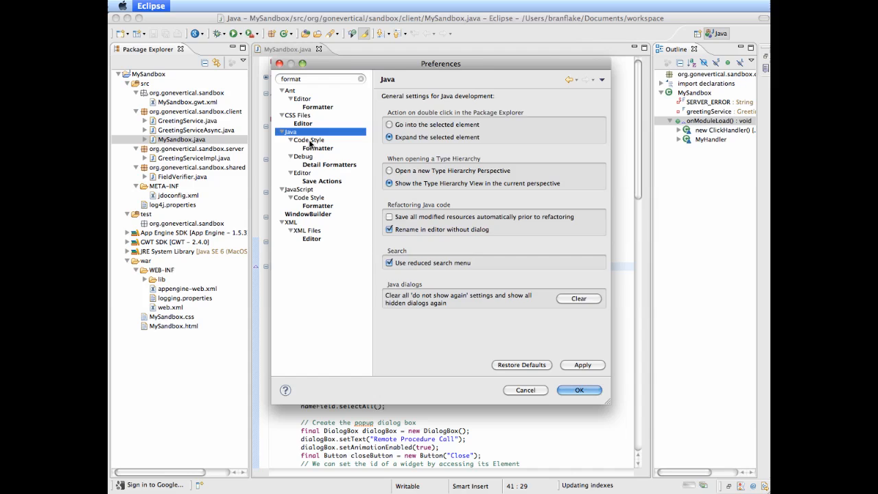
click(319, 148)
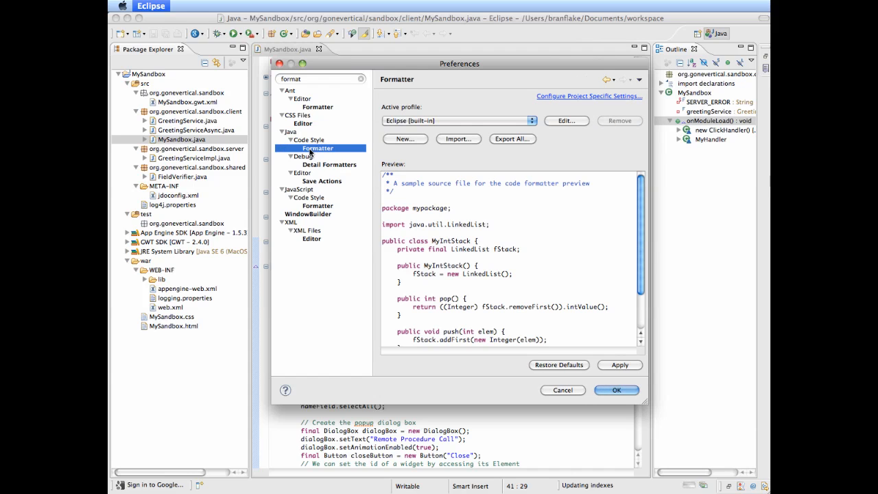
Create a new formatter profile named Googlish based on Eclipse [built-in].
click(405, 138)
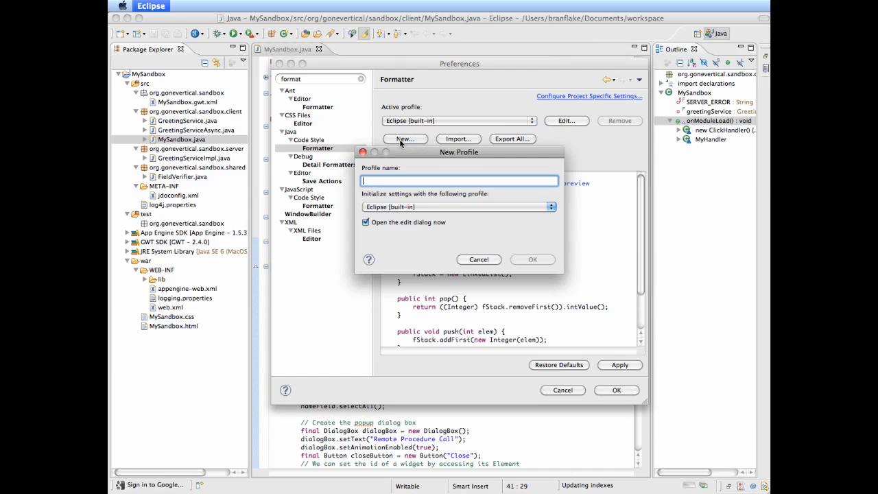
text(Googl)
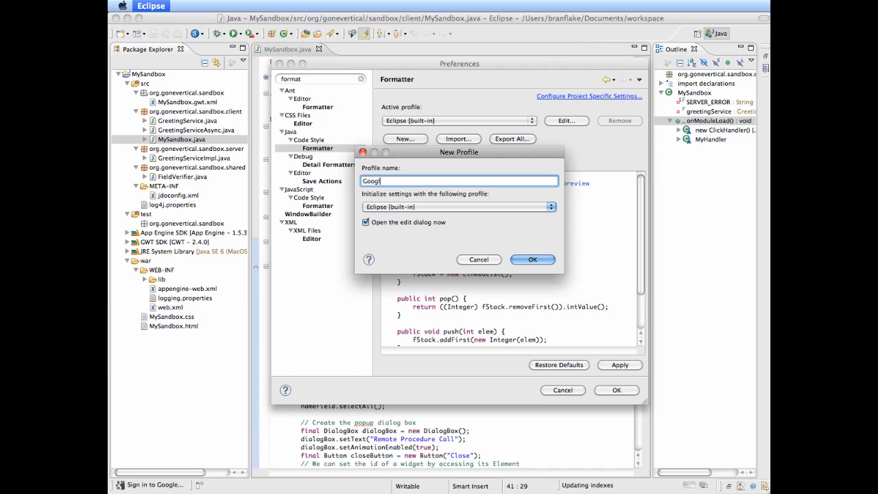
text(ish)
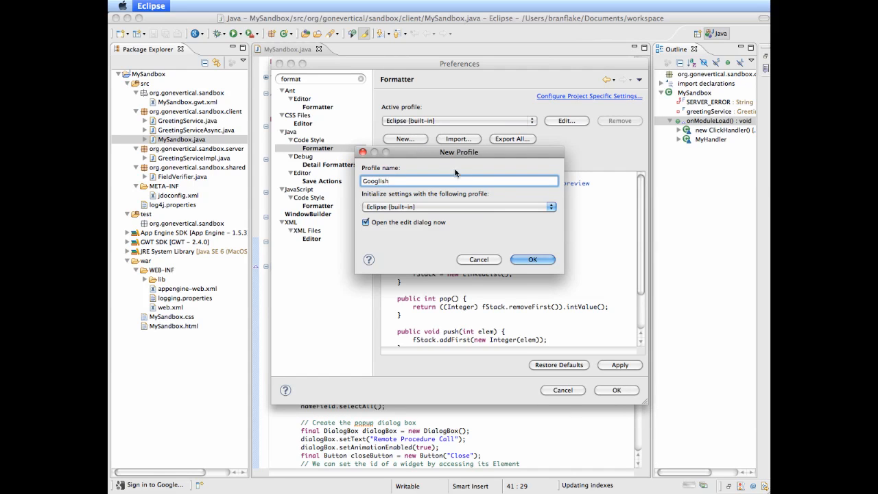
click(532, 259)
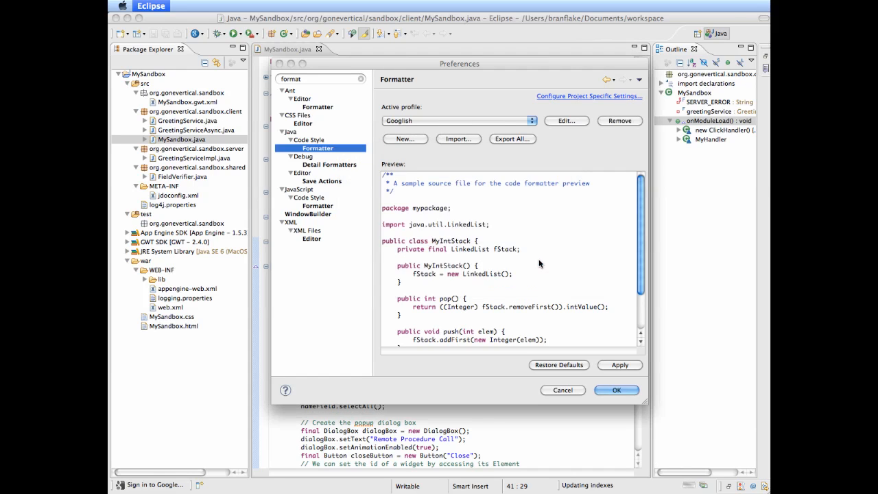
Set Googlish indentation to Spaces only with size 2, save the profile and close Preferences.
click(566, 120)
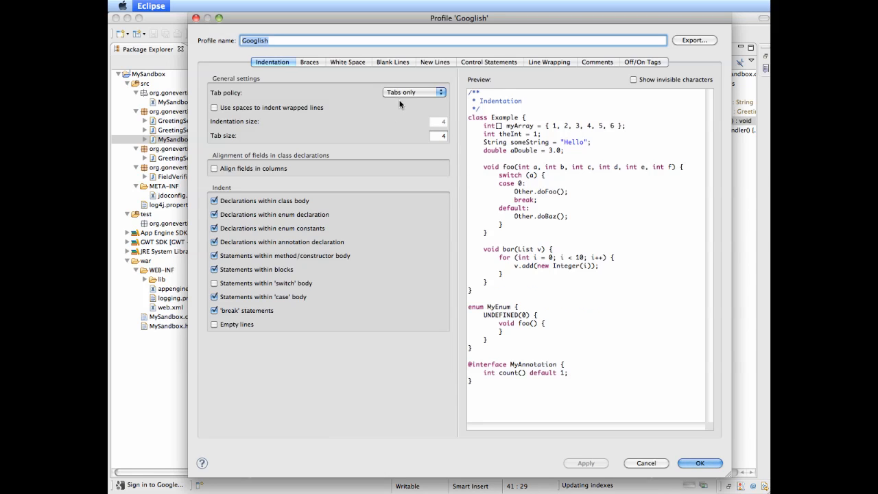
click(414, 92)
text(2)
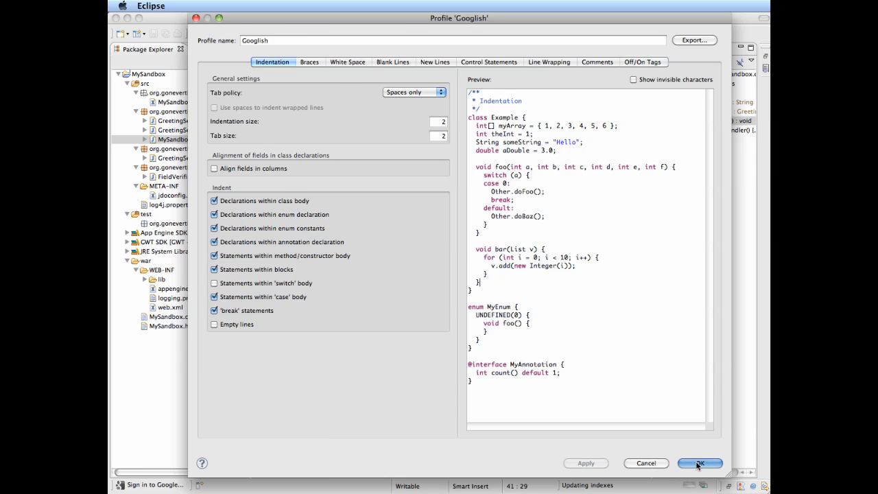
click(698, 463)
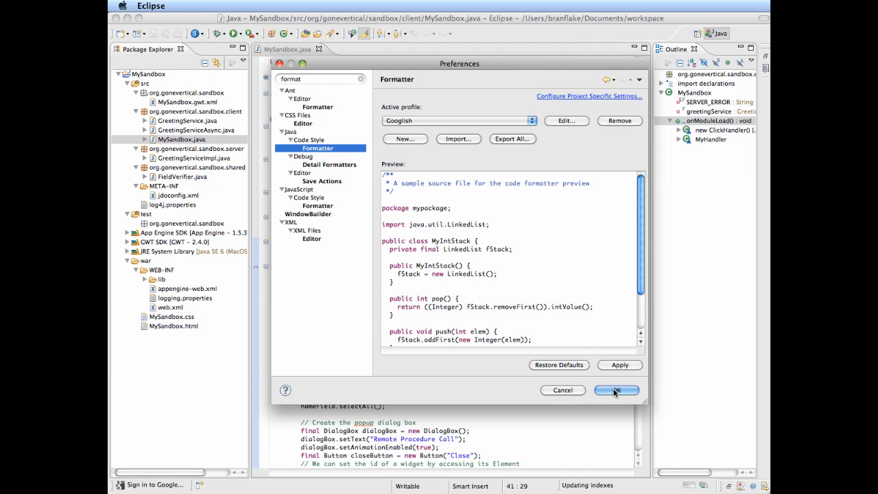
click(615, 390)
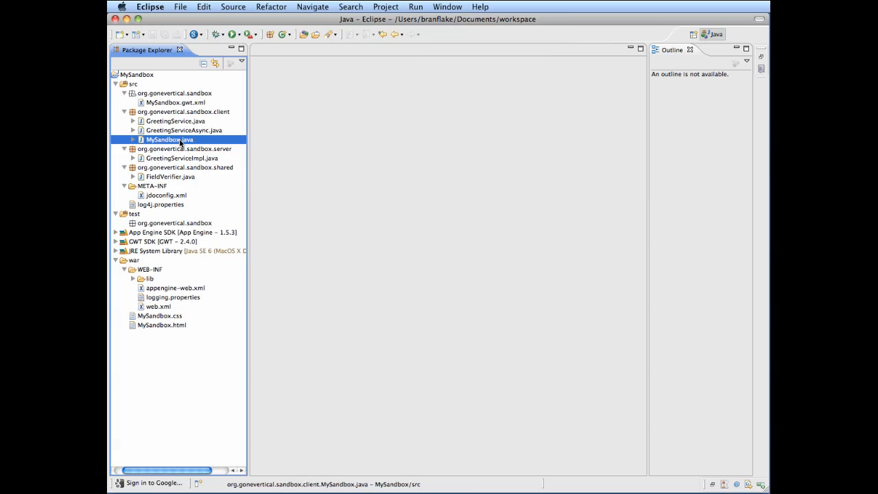
Launch MySandbox as a web application from the Debug dropdown with MySandbox.java open.
double_click(170, 139)
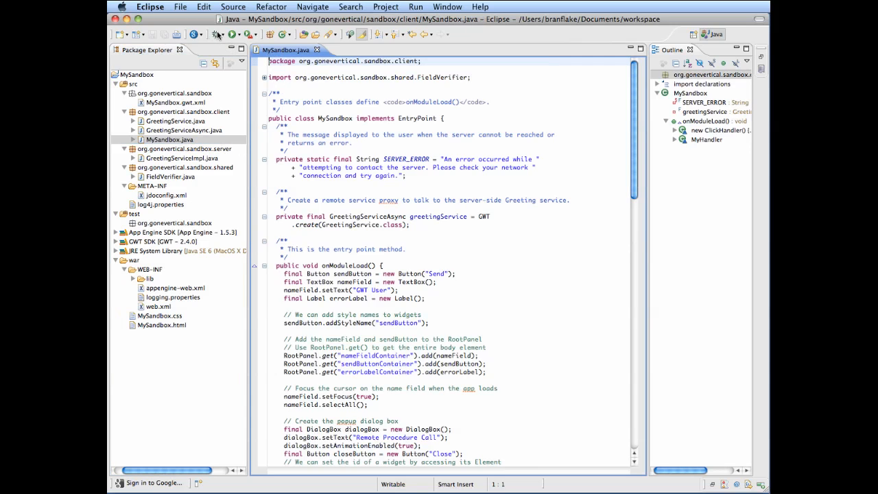
click(249, 34)
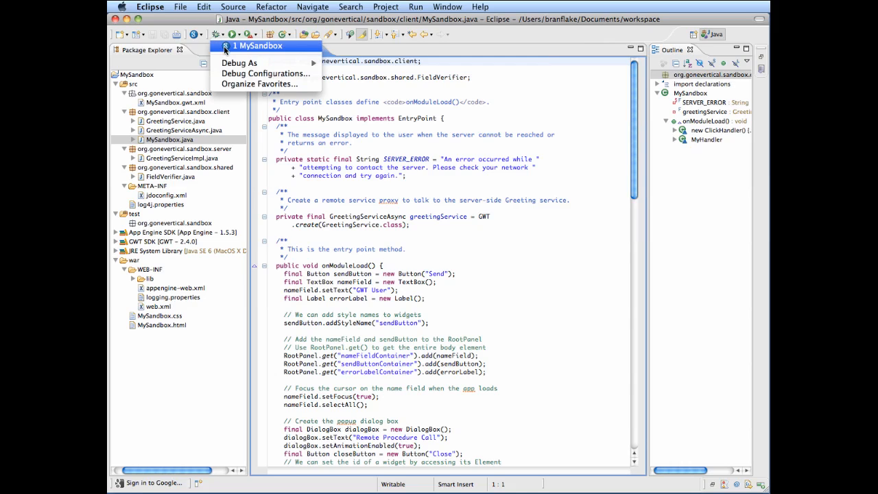
click(259, 46)
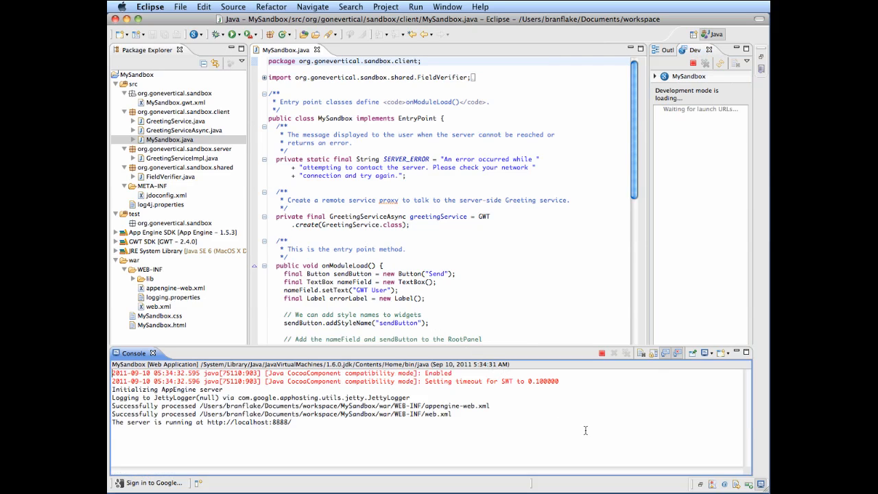
click(700, 485)
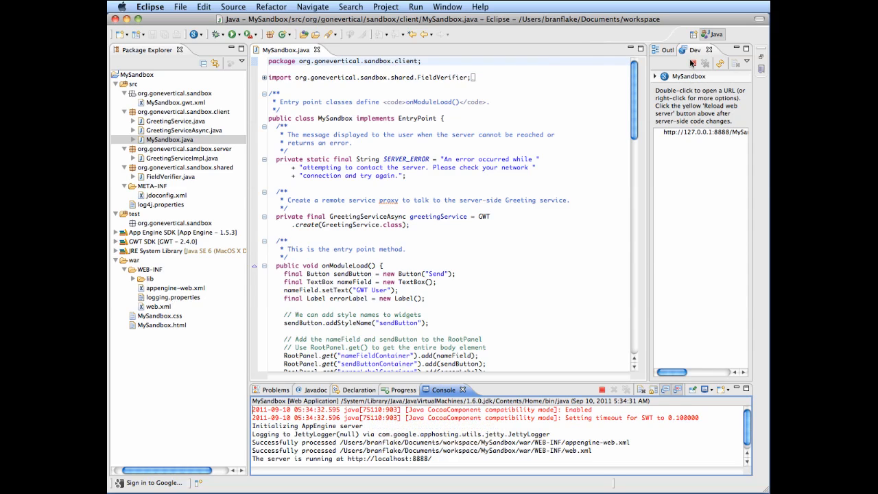
Show the Development Mode view and launch its local URL in the browser.
click(497, 390)
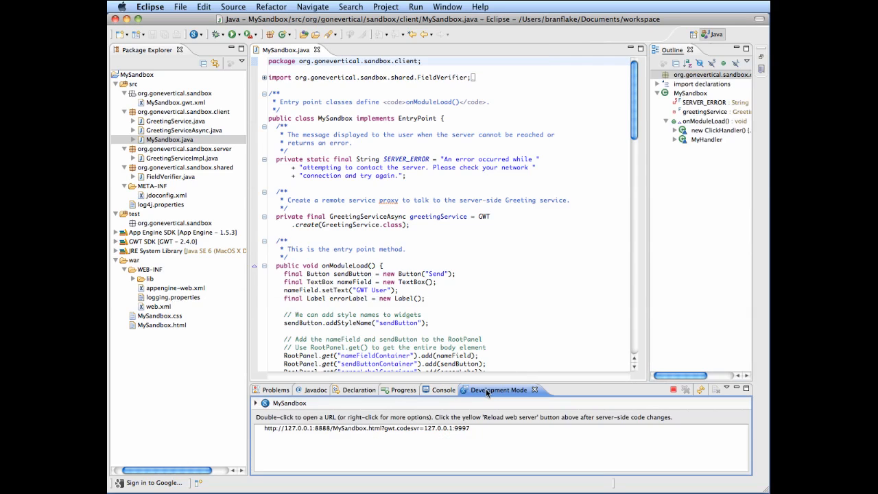
mouse_move(441, 425)
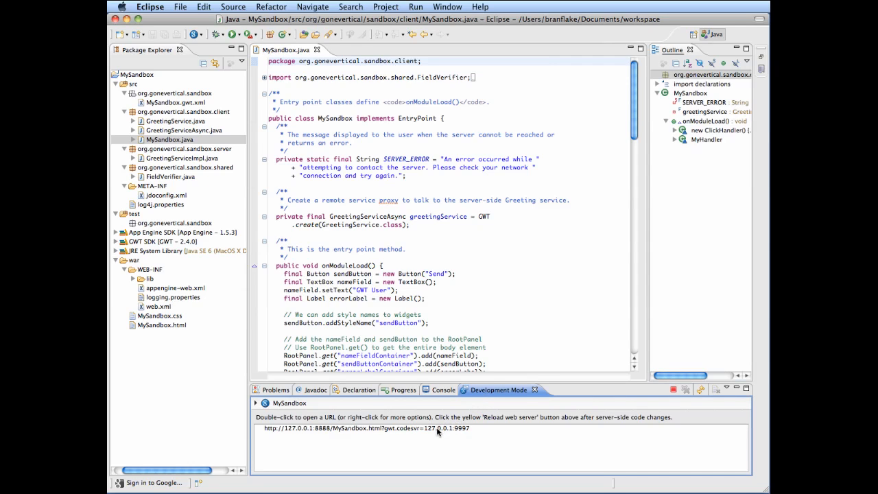
double_click(362, 428)
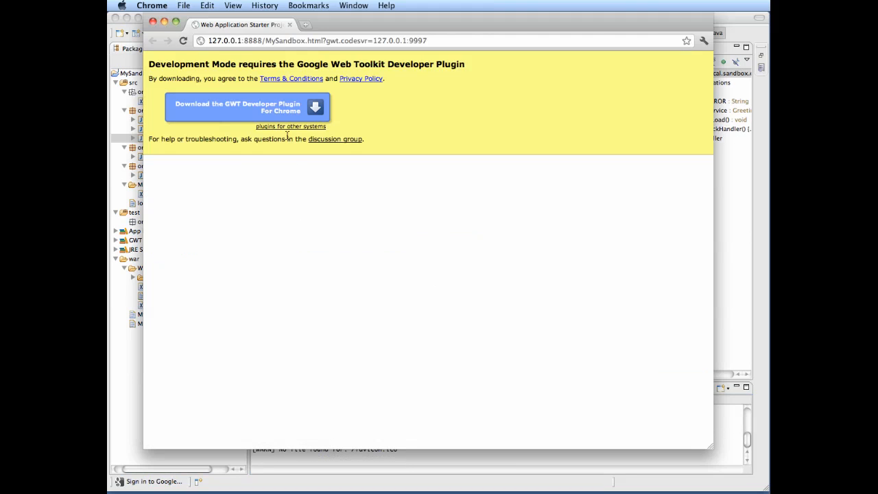
Download and install the GWT Developer Plugin in Chrome, then reload the starter page.
click(244, 107)
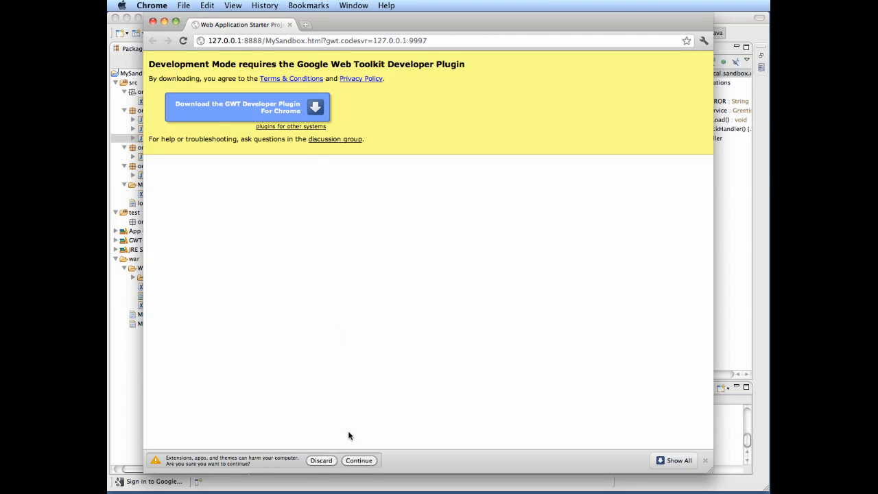
click(358, 461)
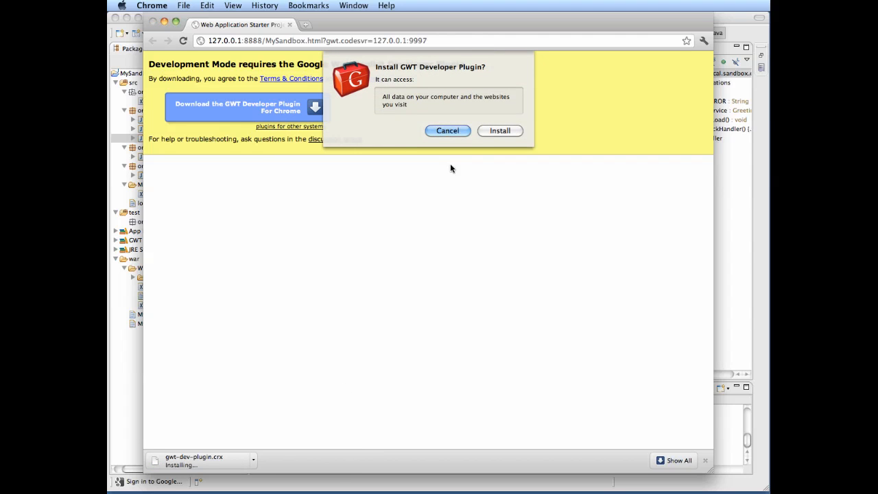
click(499, 130)
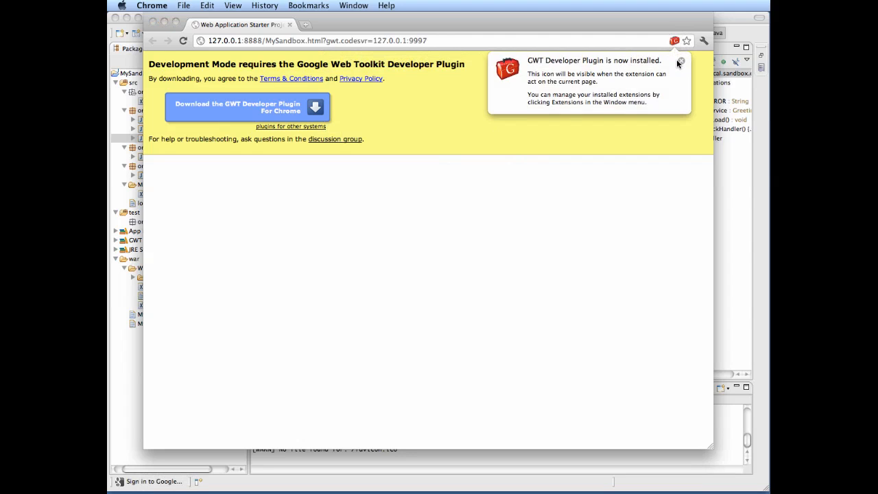
click(681, 62)
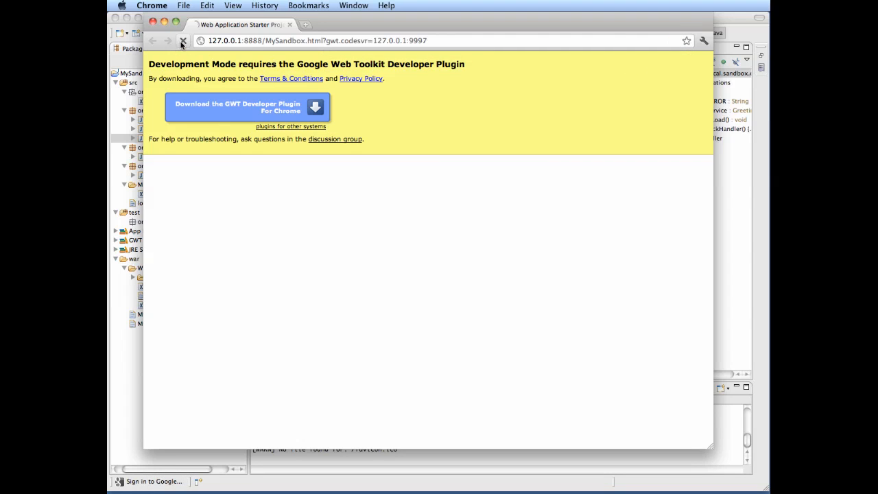
click(184, 41)
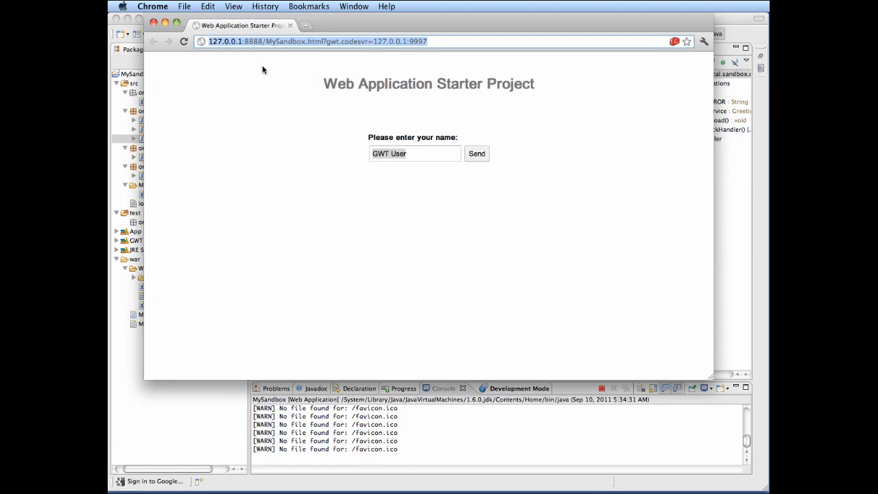
click(415, 153)
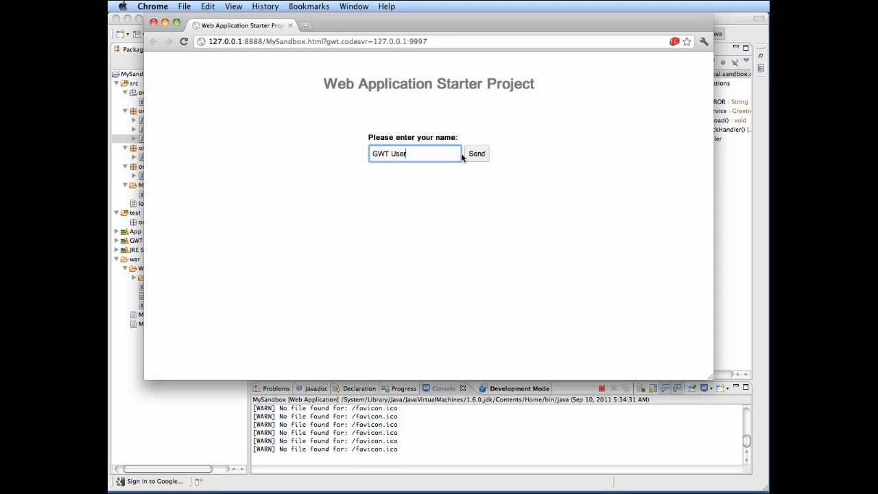
click(478, 153)
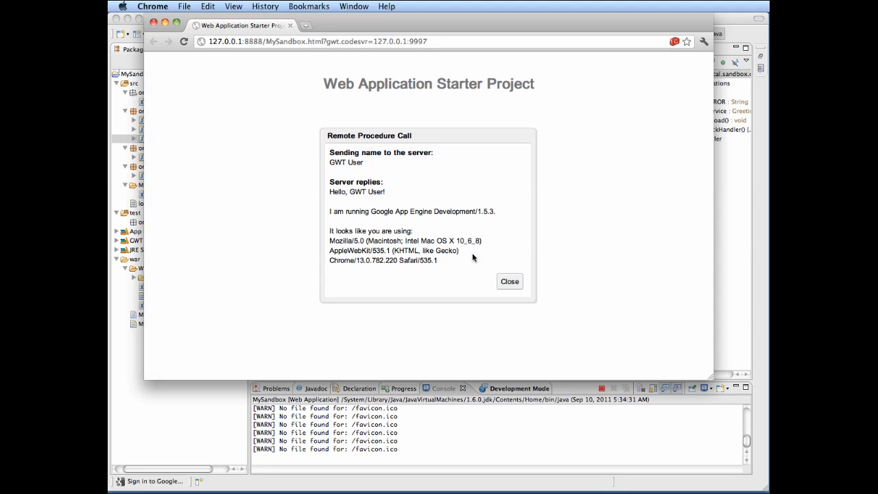
click(509, 282)
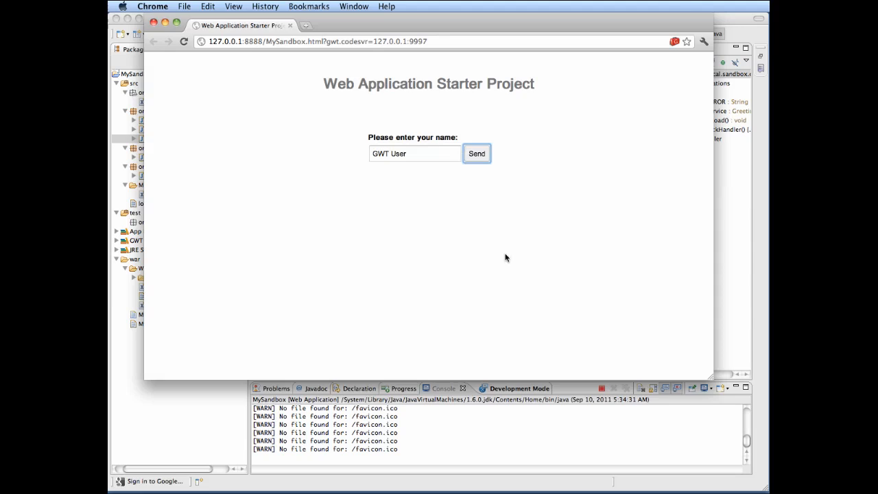